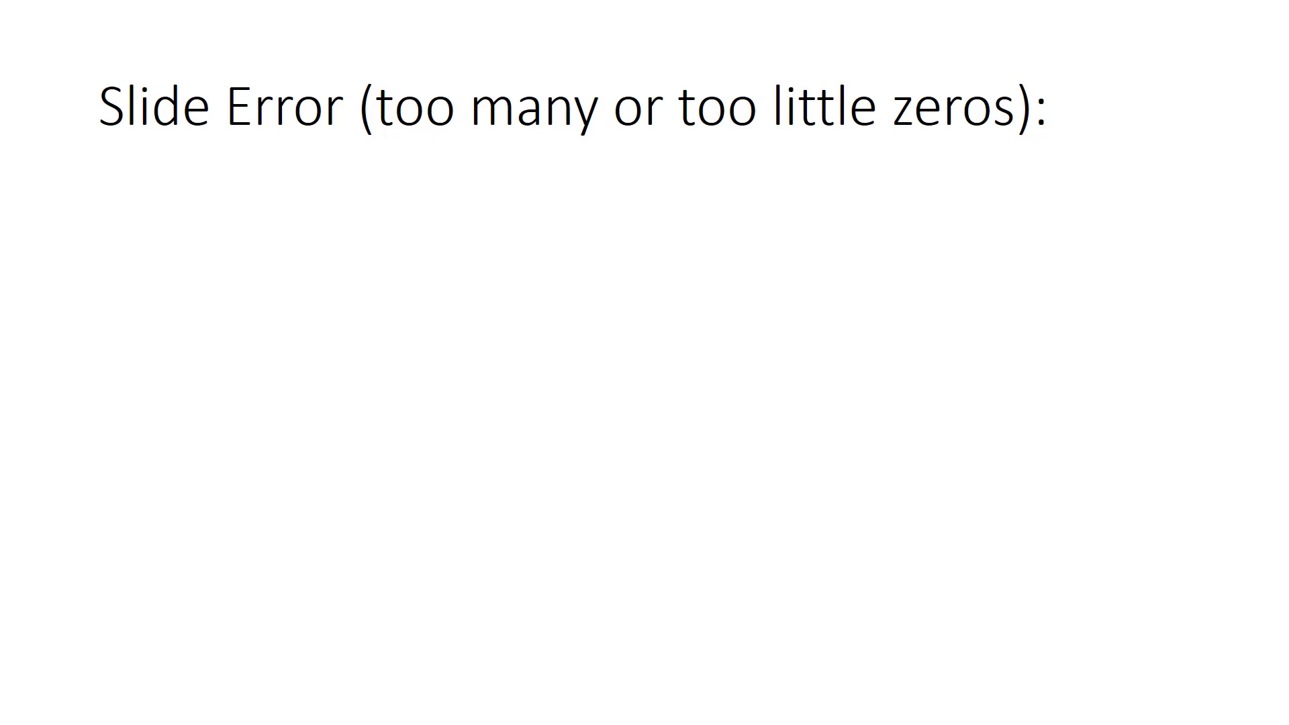
{"action": "type", "text": "800"}
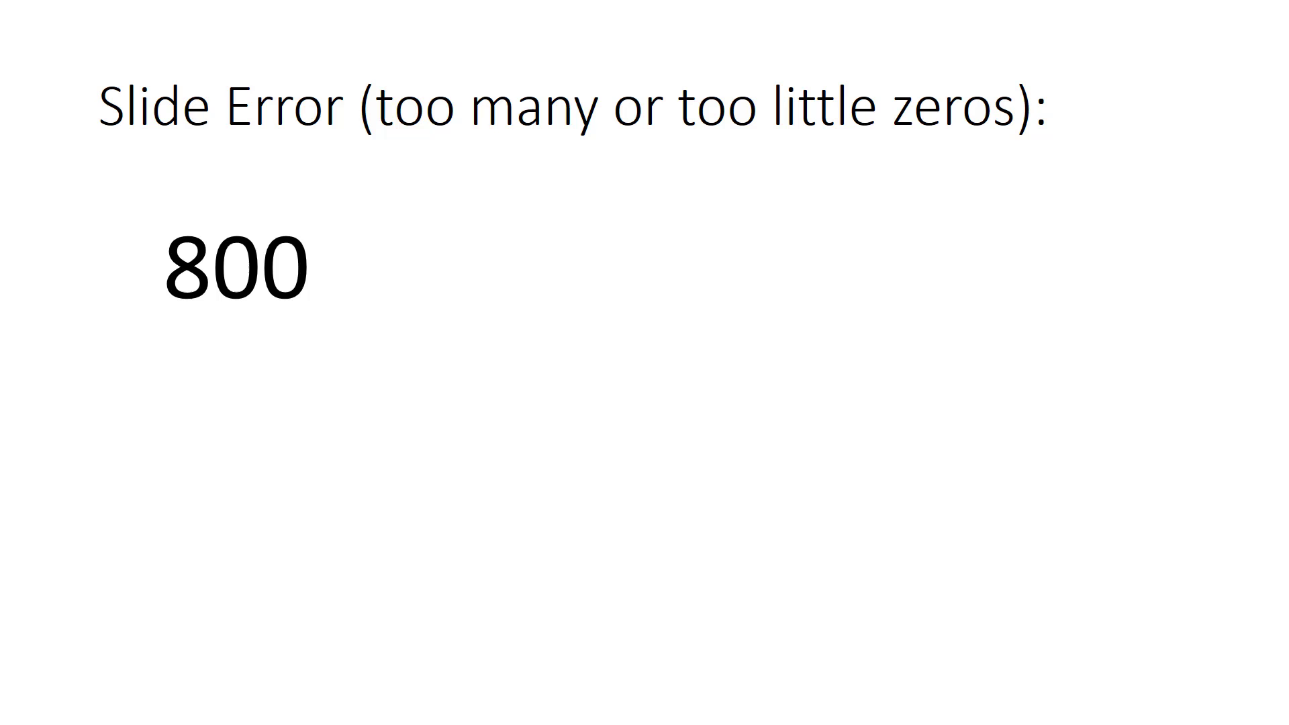